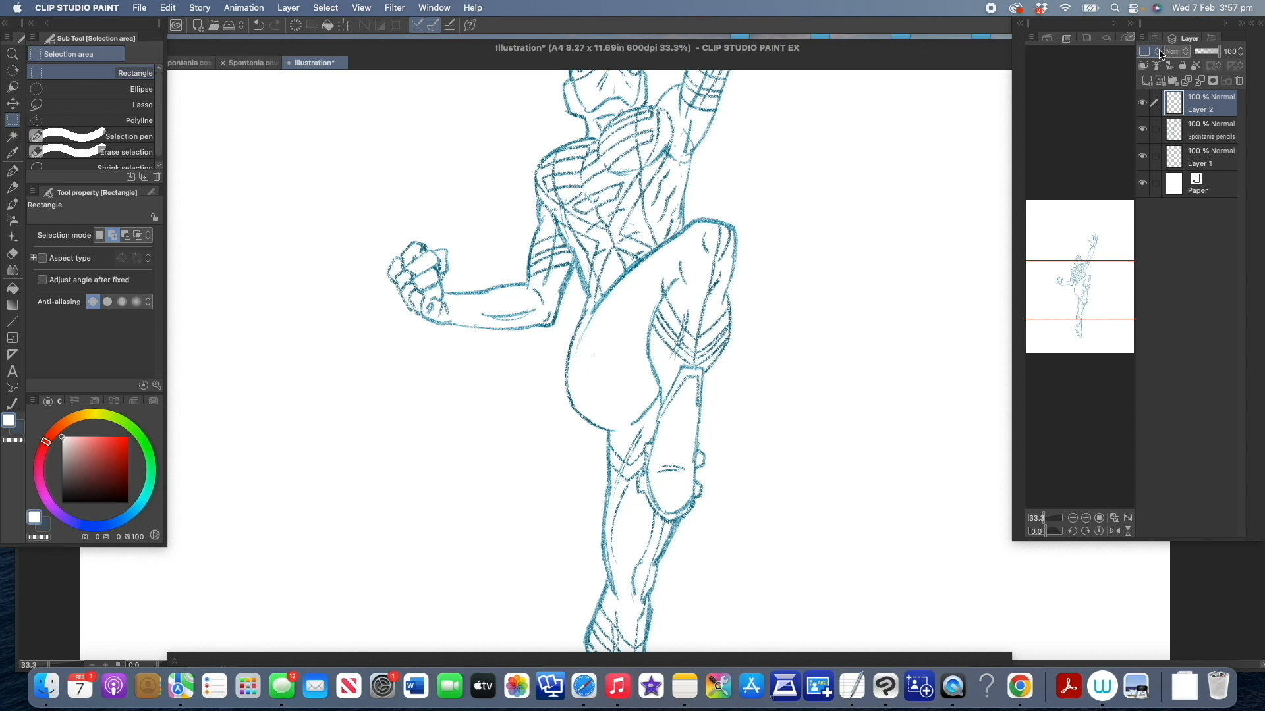
Rename the new layer to 'Spontania inks' for the ink linework
double_click(1208, 109)
text(Spontania inks)
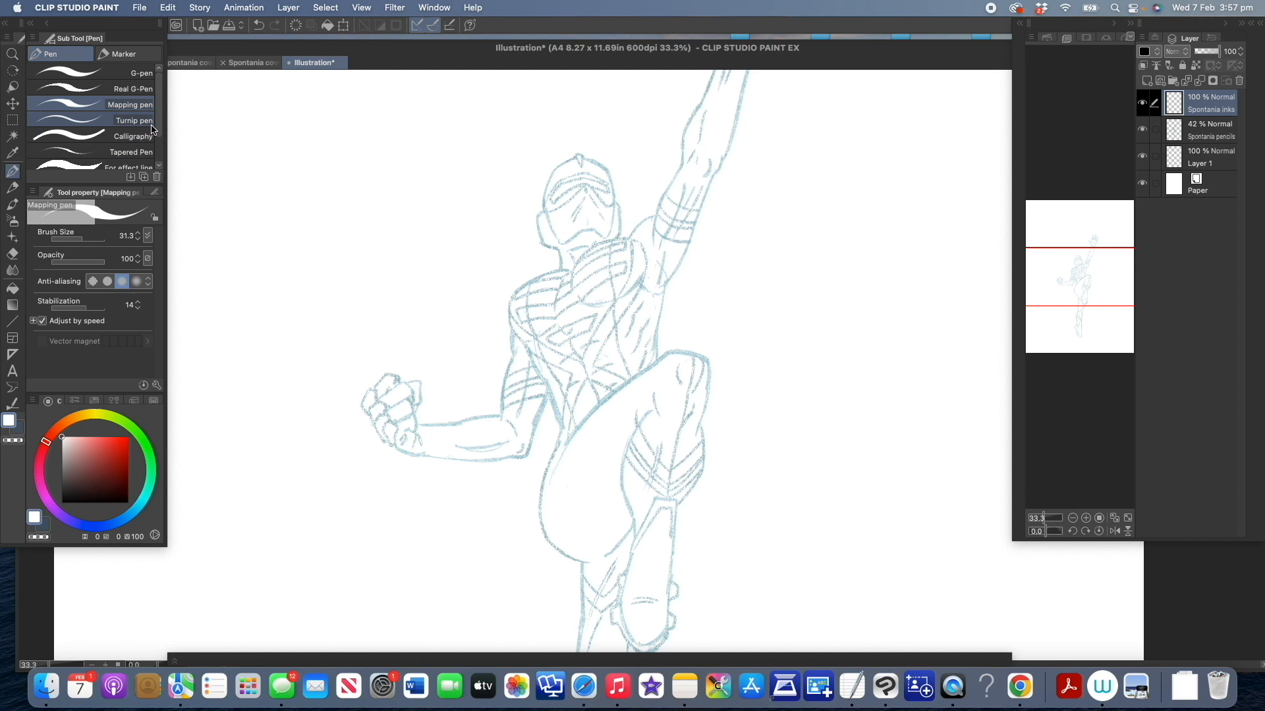
Switch to the Real G-Pen and ink black outlines along the raised thigh, knee and shin
click(134, 89)
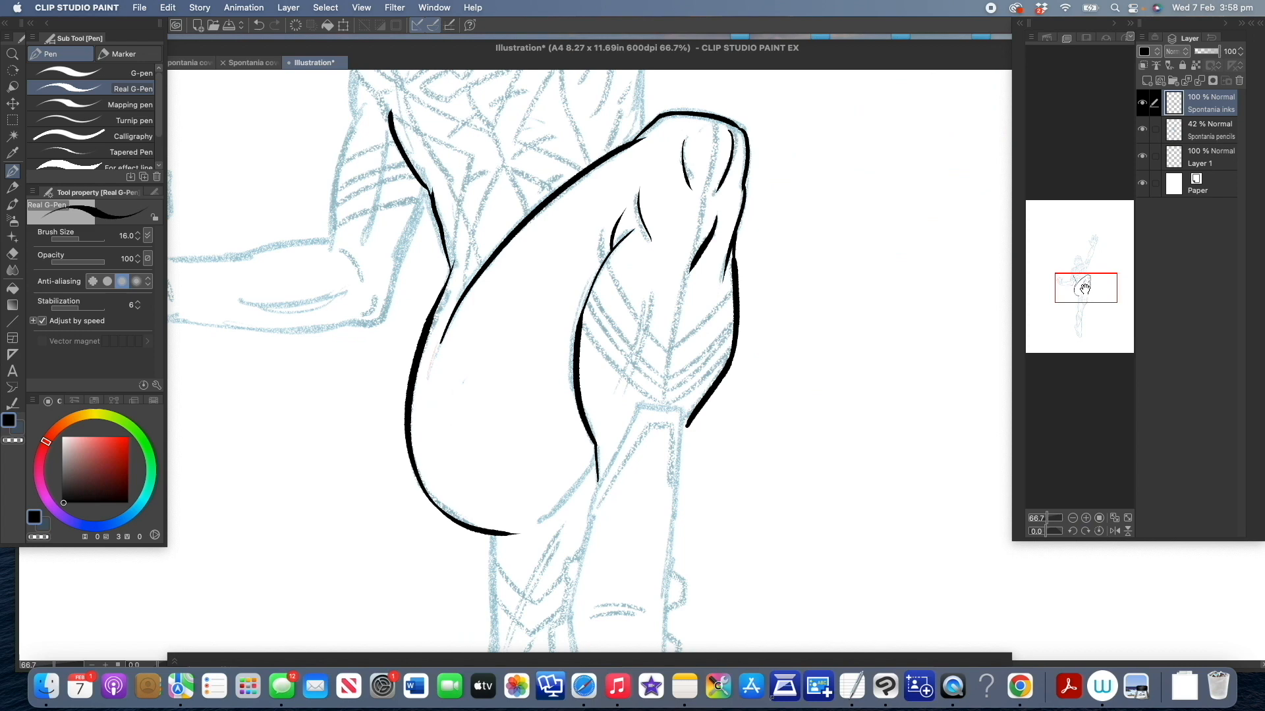
click(167, 8)
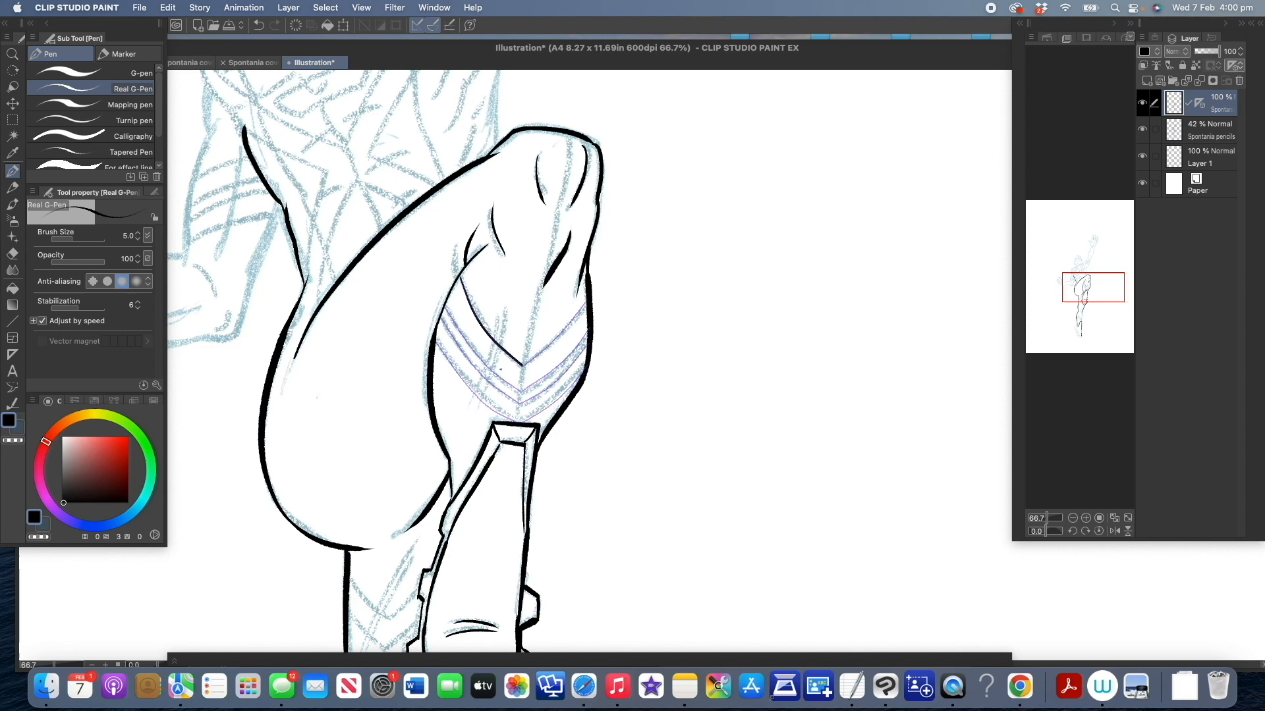
Continue the black ink linework over Spontania's faded pencil sketch
click(1072, 517)
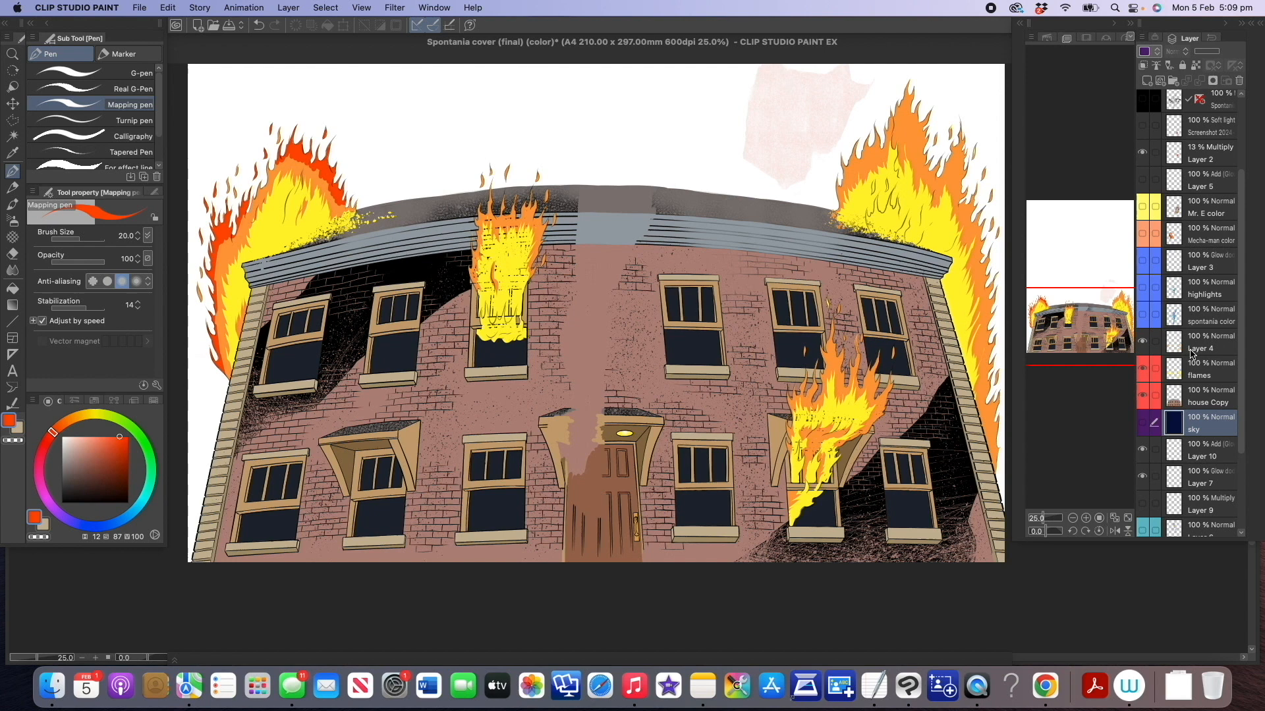
click(1209, 369)
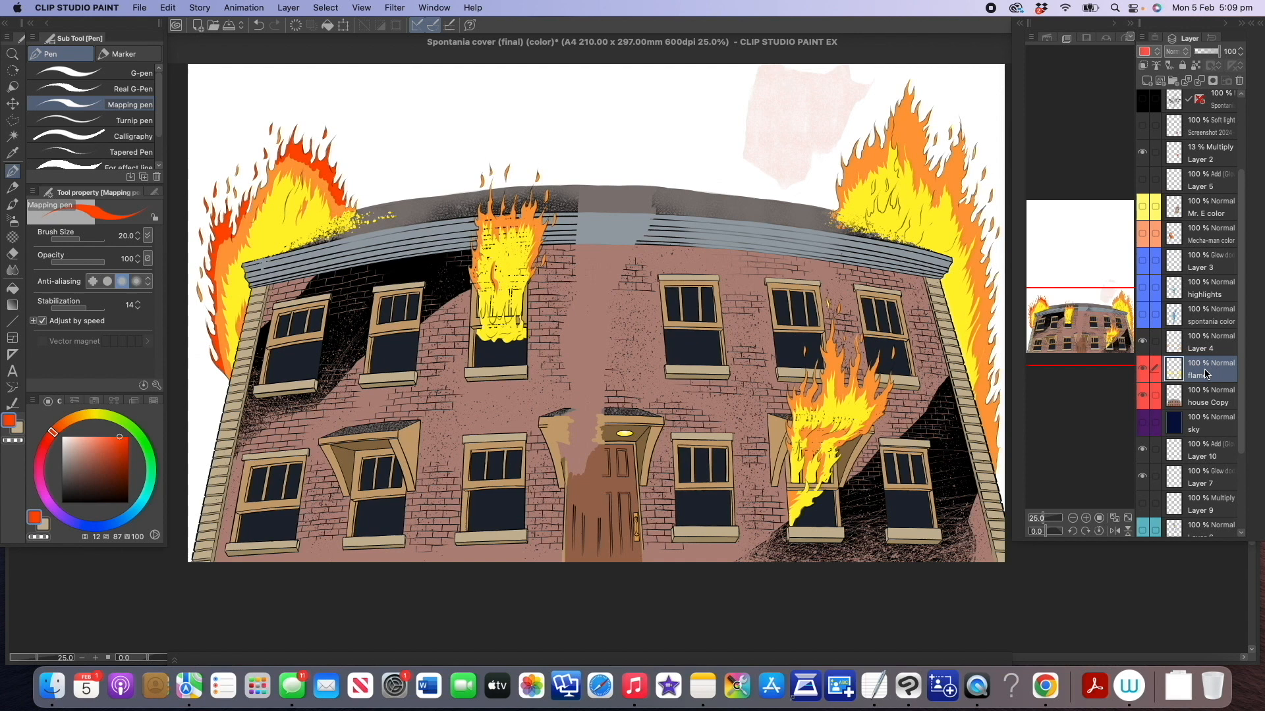
click(289, 8)
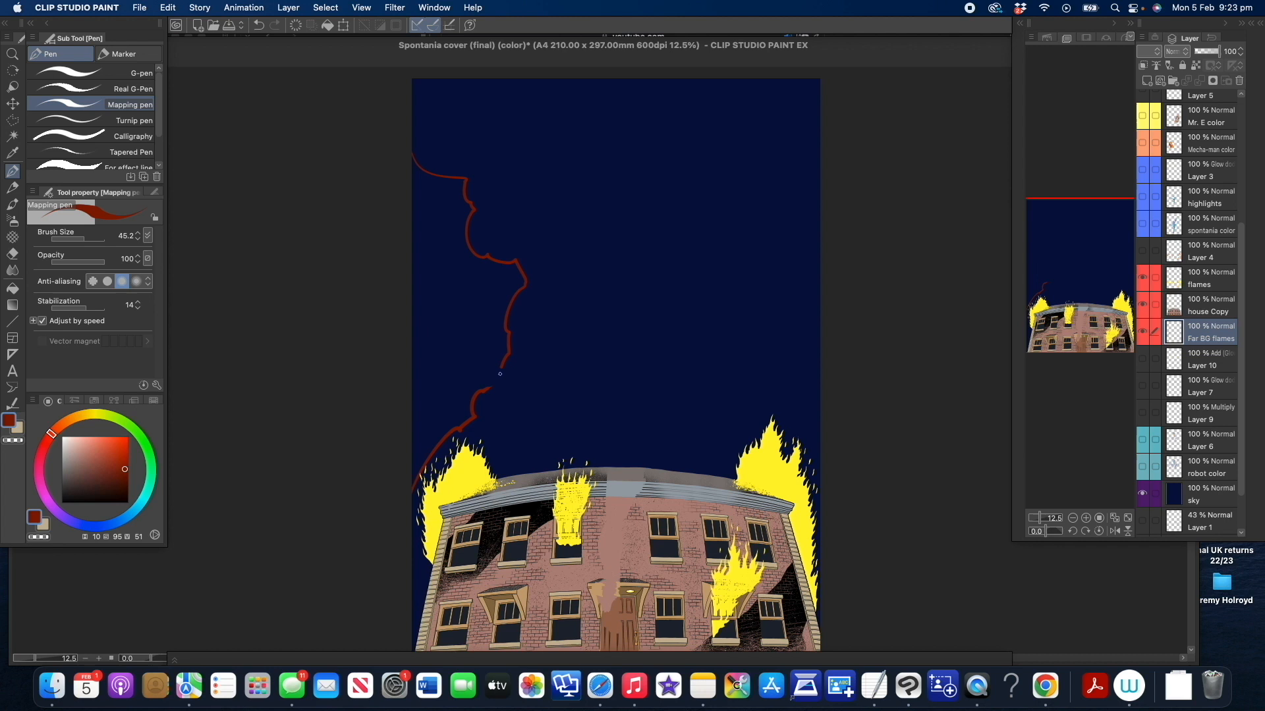
Draw two dark red wavy smoke outlines rising from the left and right rooftop fires
drag(696, 268, 742, 440)
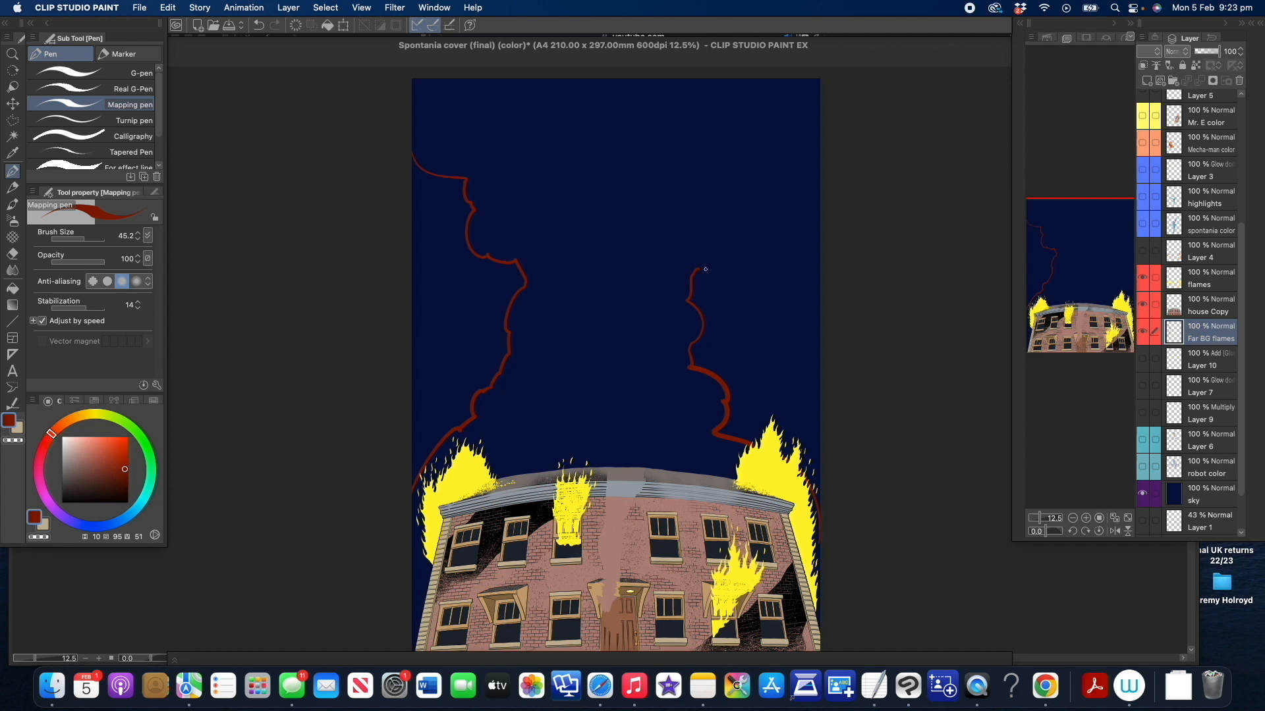
drag(700, 270, 818, 143)
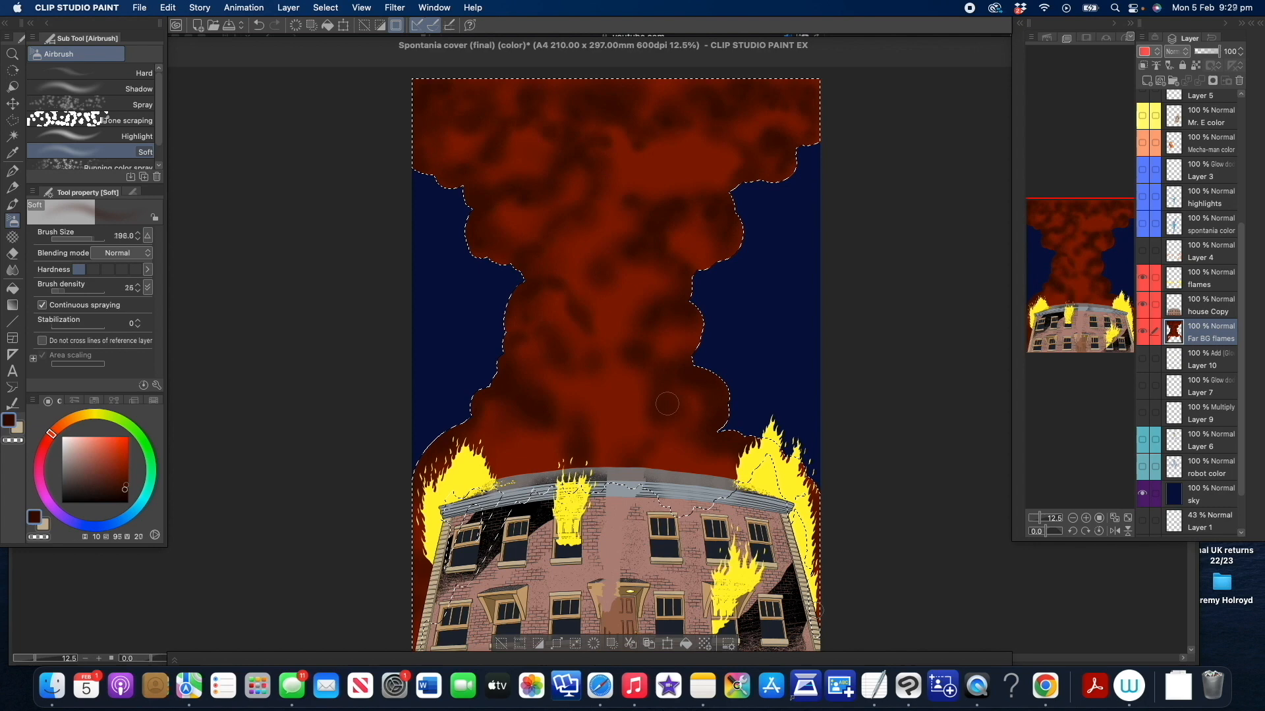
Airbrush bright orange-red glow into the smoke clouds inside the selection
drag(667, 403, 561, 404)
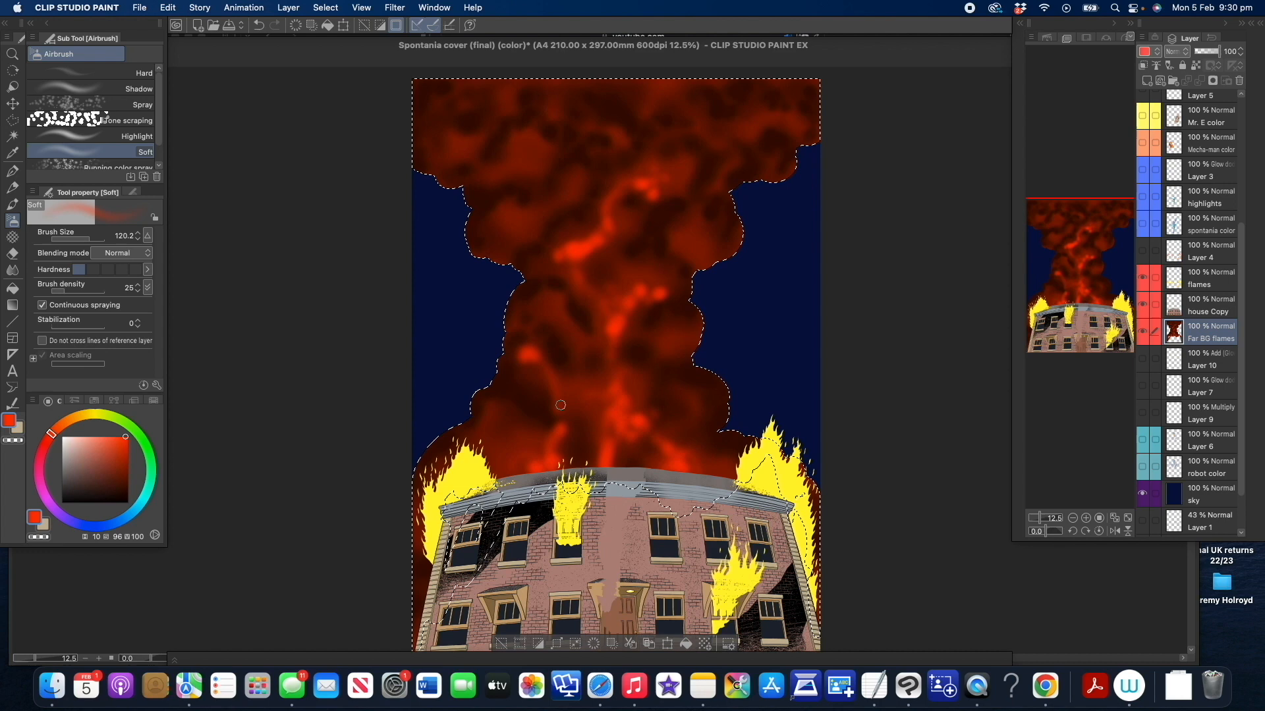
drag(562, 404, 806, 121)
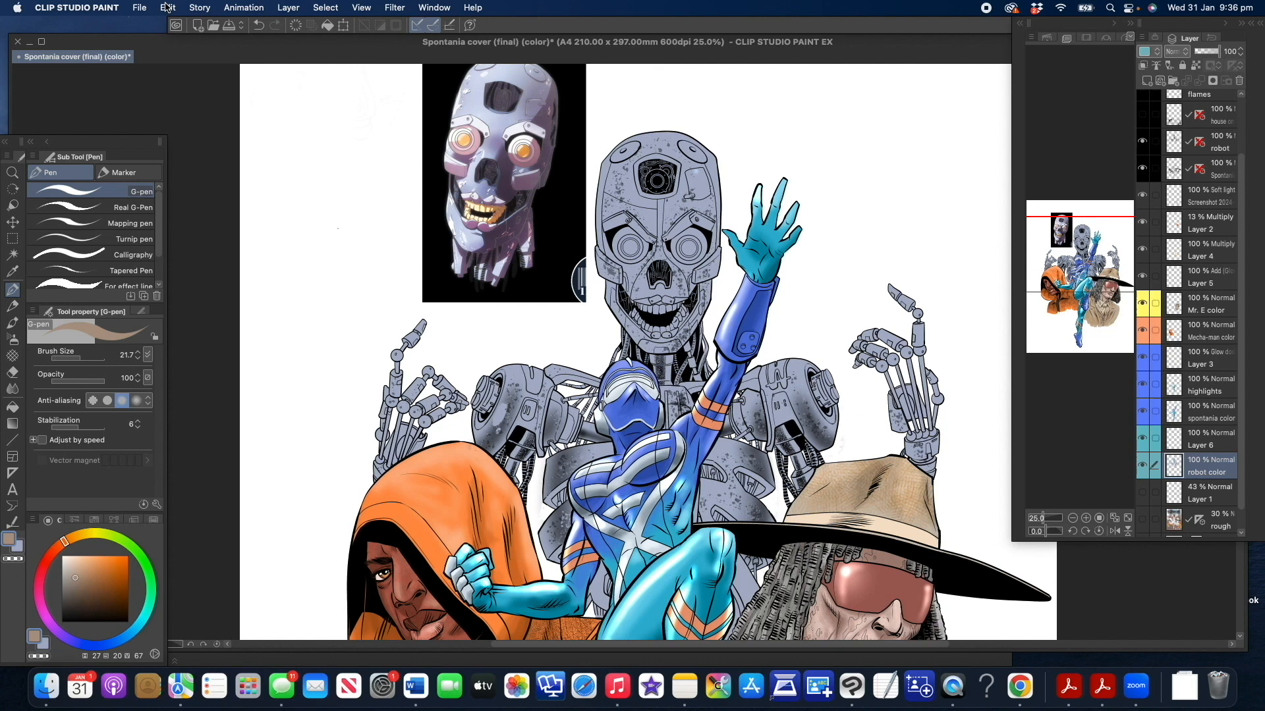
click(167, 8)
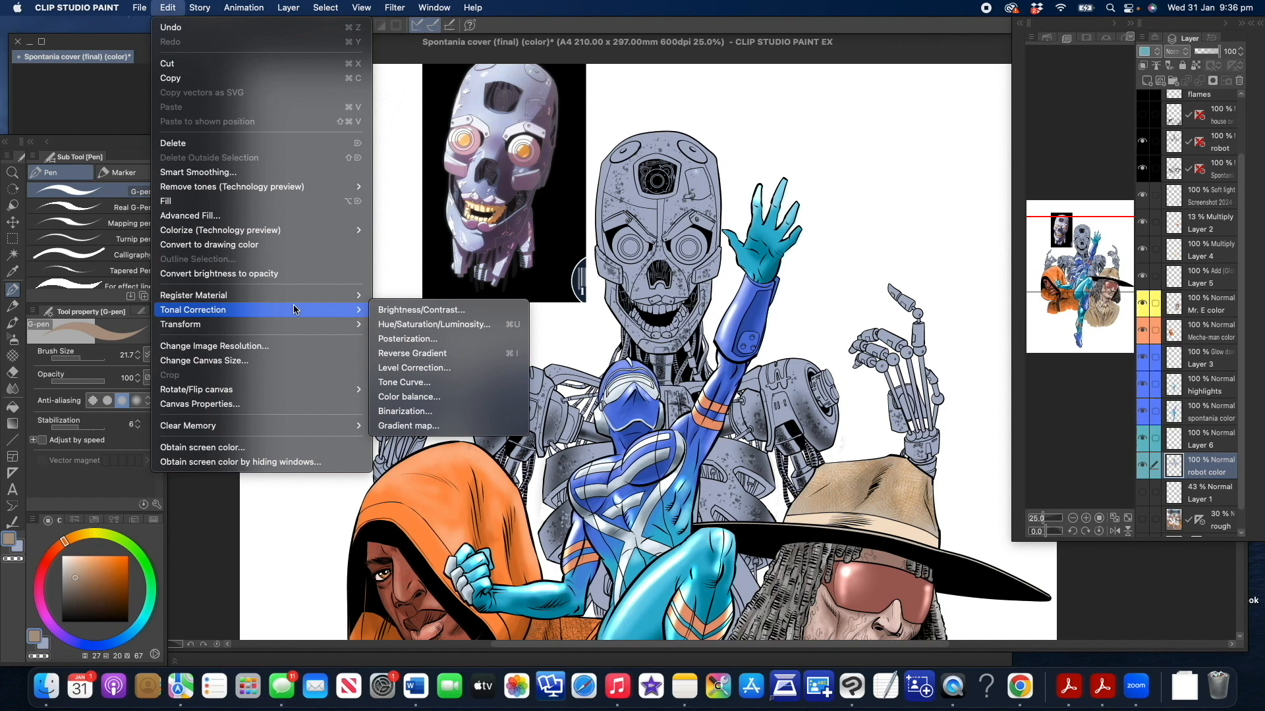
click(434, 324)
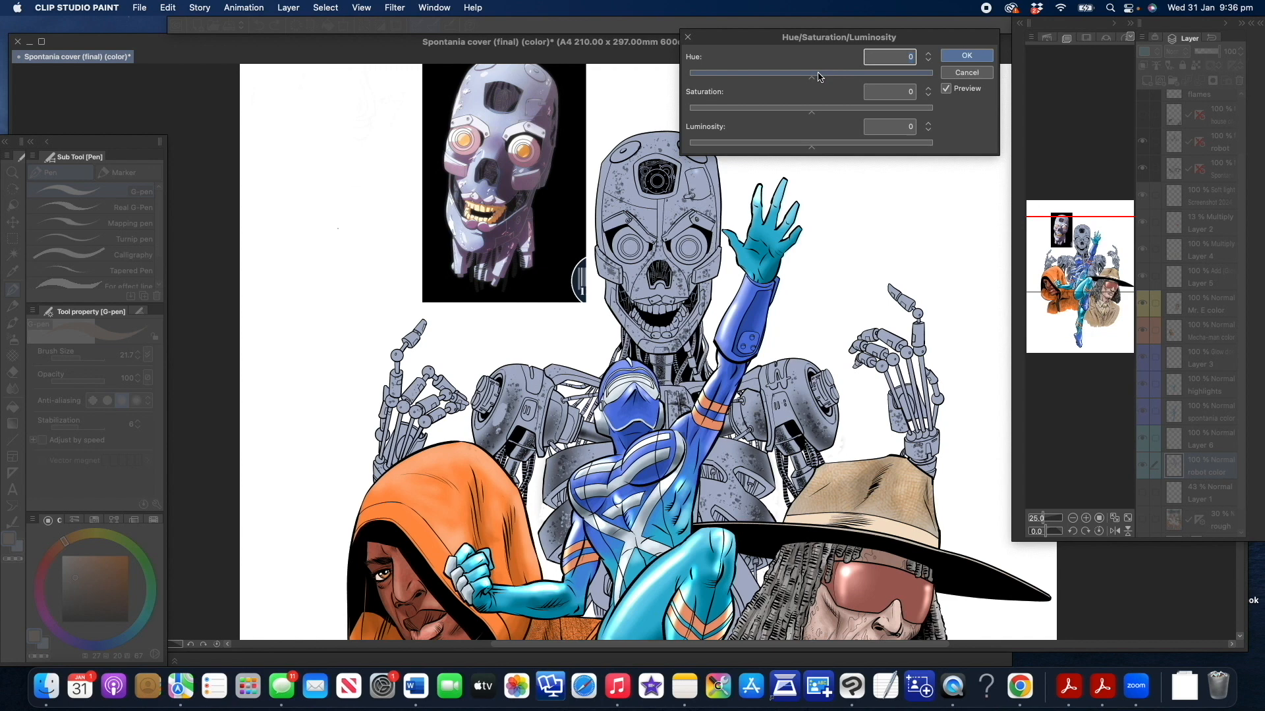
drag(810, 74, 718, 74)
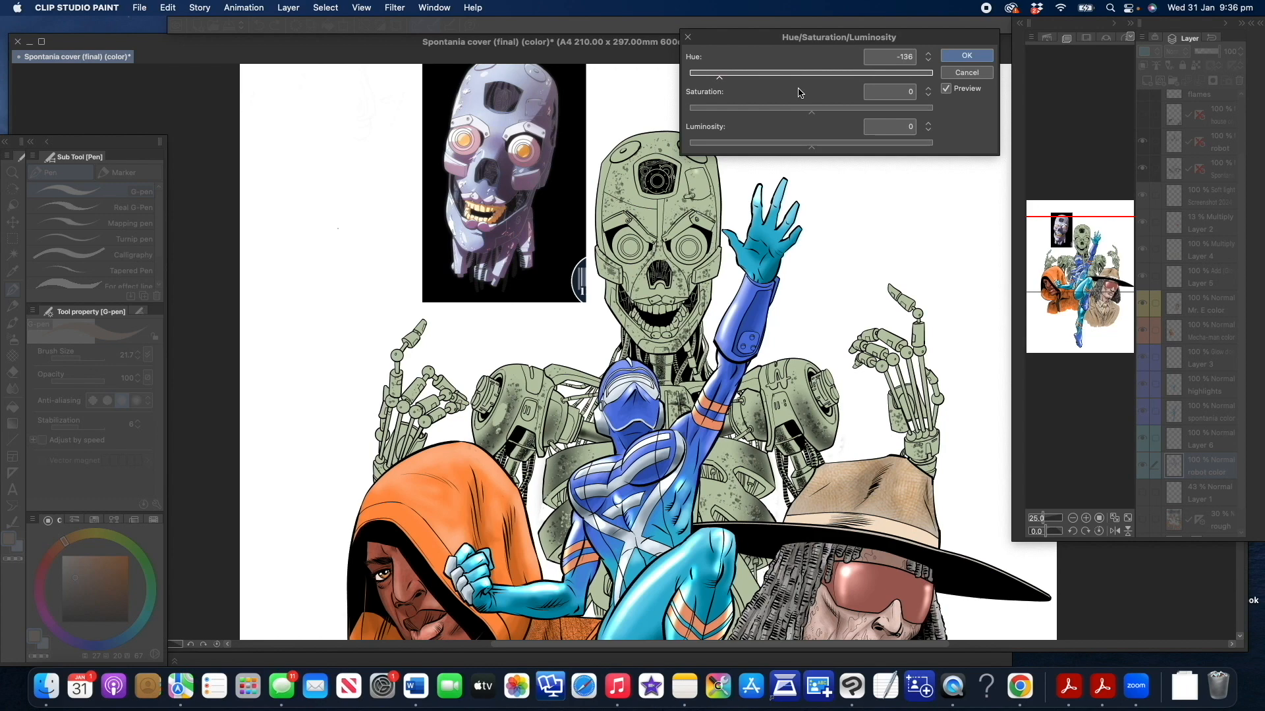
click(964, 55)
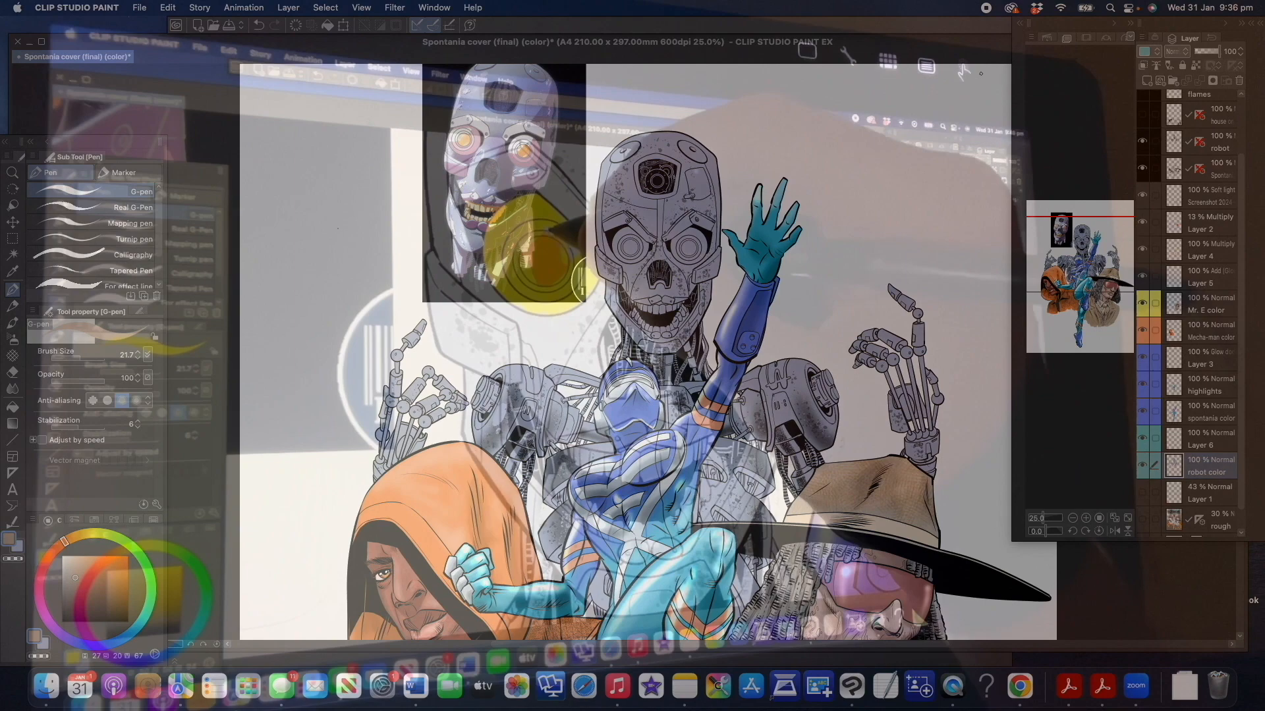